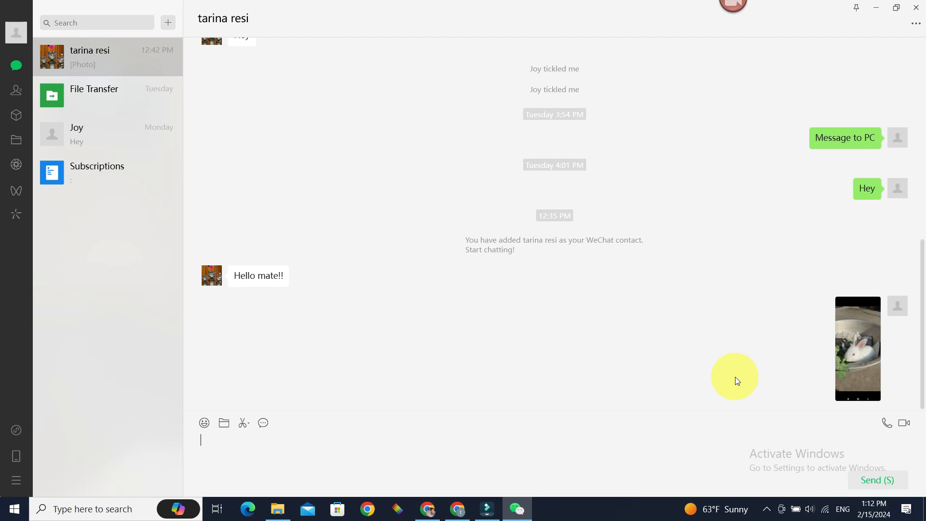
{"action": "mouse_move", "coordinate": [678, 446]}
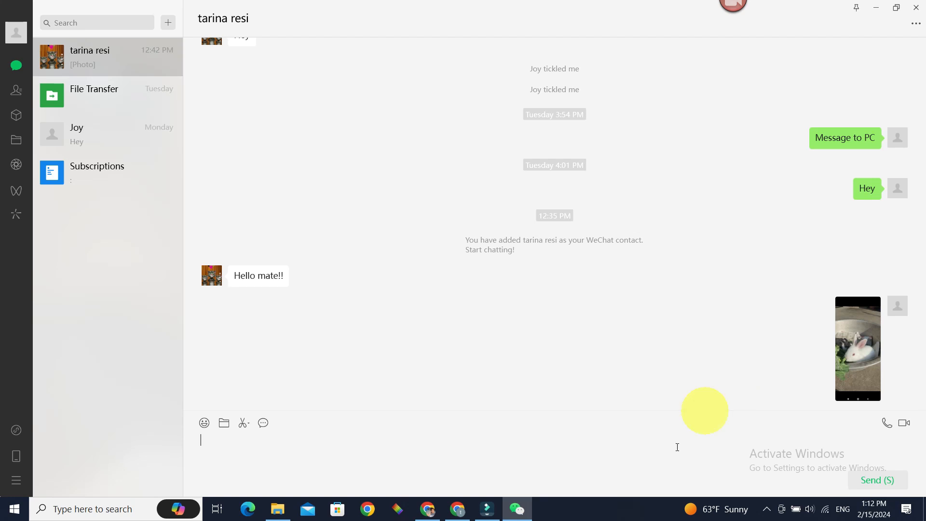
Step: Download cokwechatextractor_setup.exe via the Free Download link on the Coksoft product page
{"action": "left_click", "coordinate": [458, 509]}
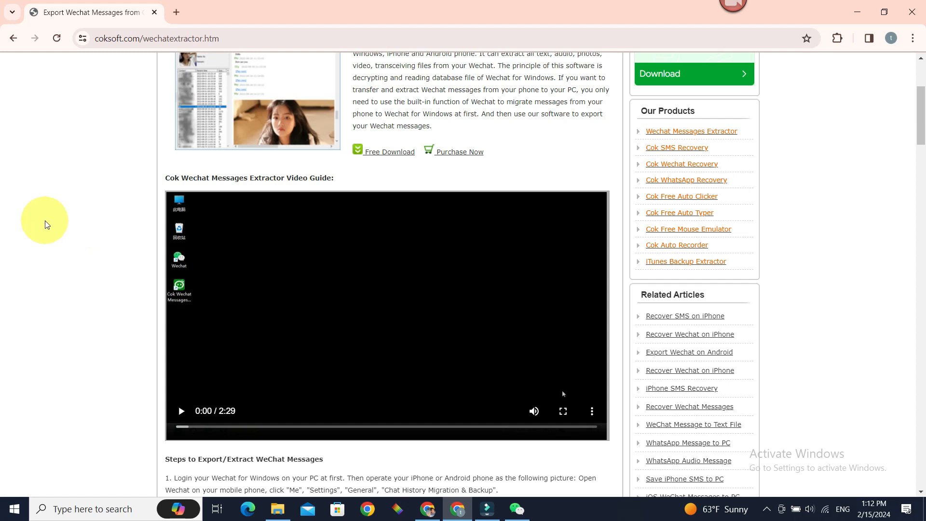
{"action": "mouse_move", "coordinate": [70, 220]}
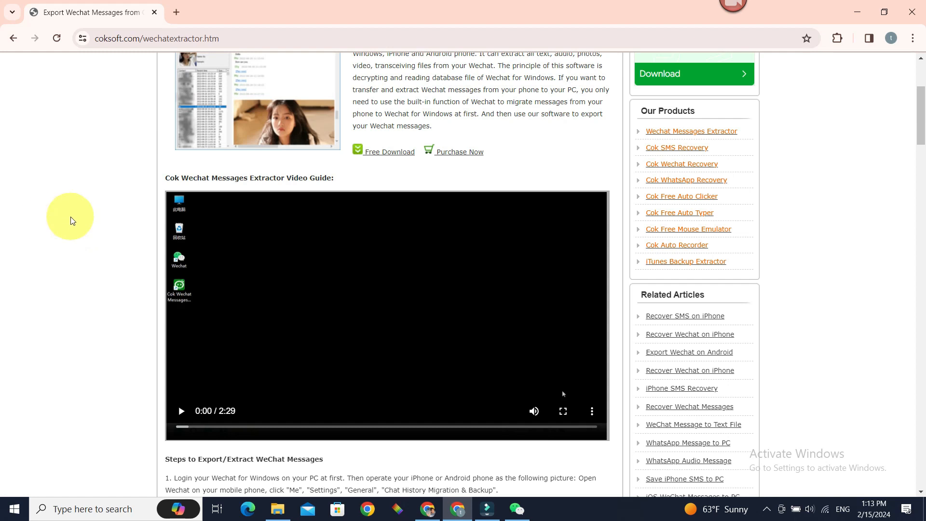
{"action": "scroll", "scroll_direction": "up", "scroll_amount": 3}
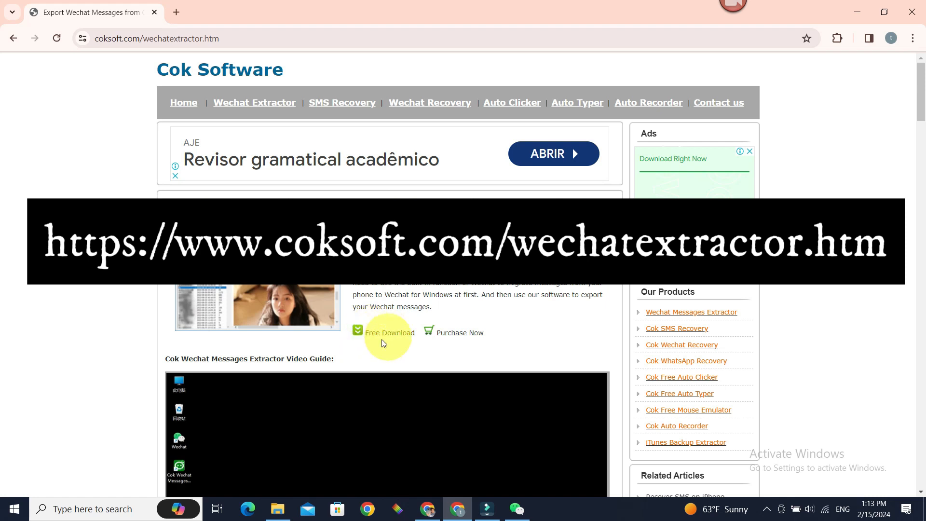
{"action": "left_click", "coordinate": [390, 333]}
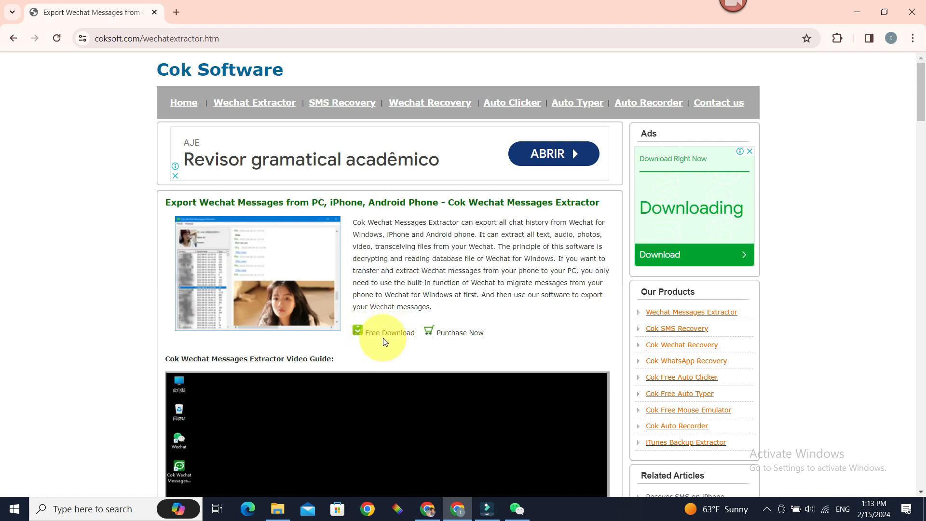
{"action": "mouse_move", "coordinate": [389, 333]}
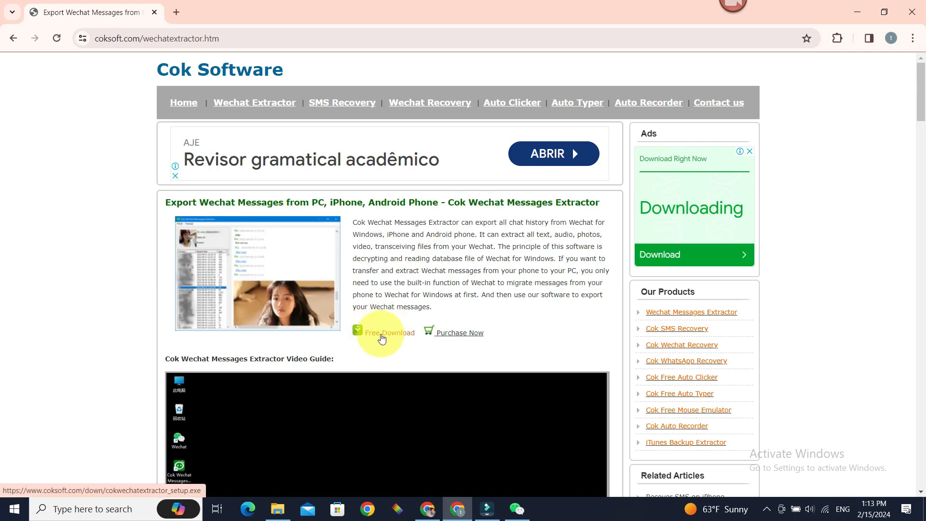
{"action": "left_click", "coordinate": [277, 508]}
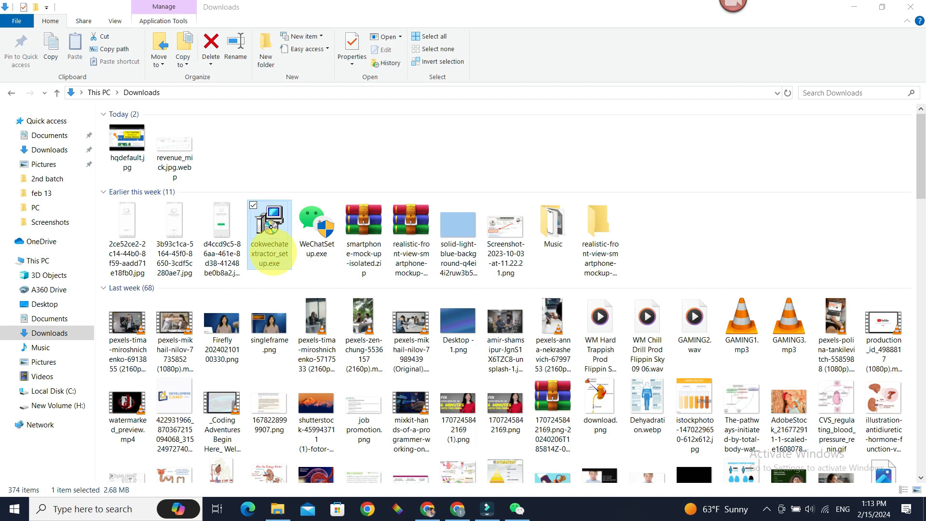
{"action": "mouse_move", "coordinate": [580, 166]}
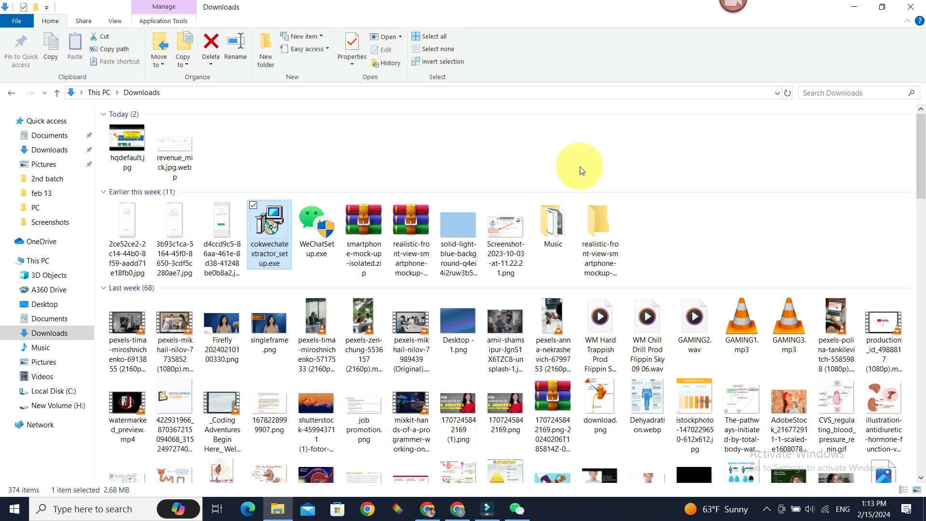
{"action": "mouse_move", "coordinate": [590, 298]}
{"action": "type", "text": "c"}
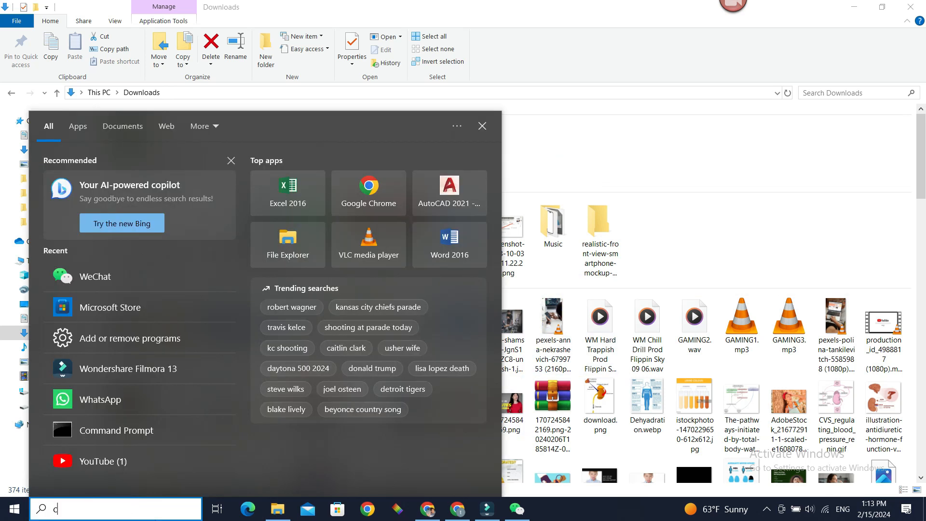
Step: Search 'ok' in the Windows taskbar to find the installed extractor
{"action": "type", "text": "ok"}
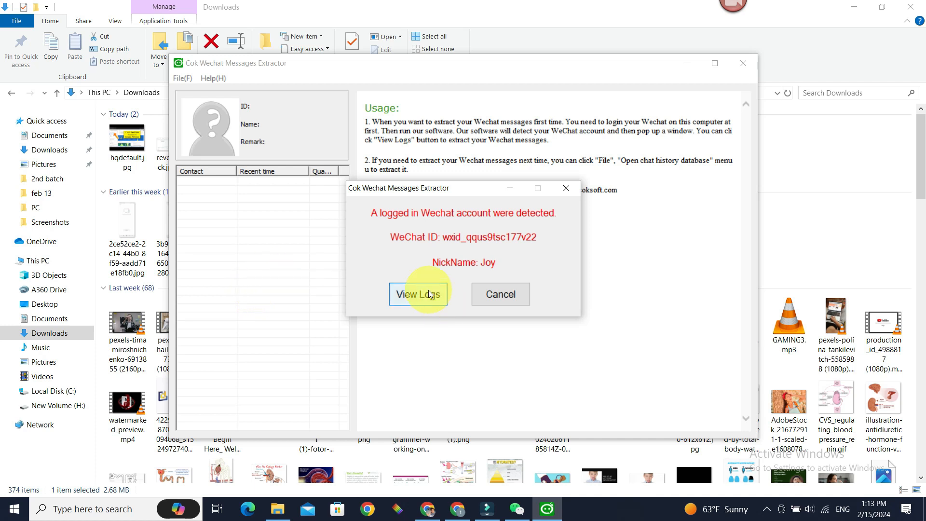
Step: Load the detected account's chat logs and show the first contact's messages
{"action": "left_click", "coordinate": [418, 294]}
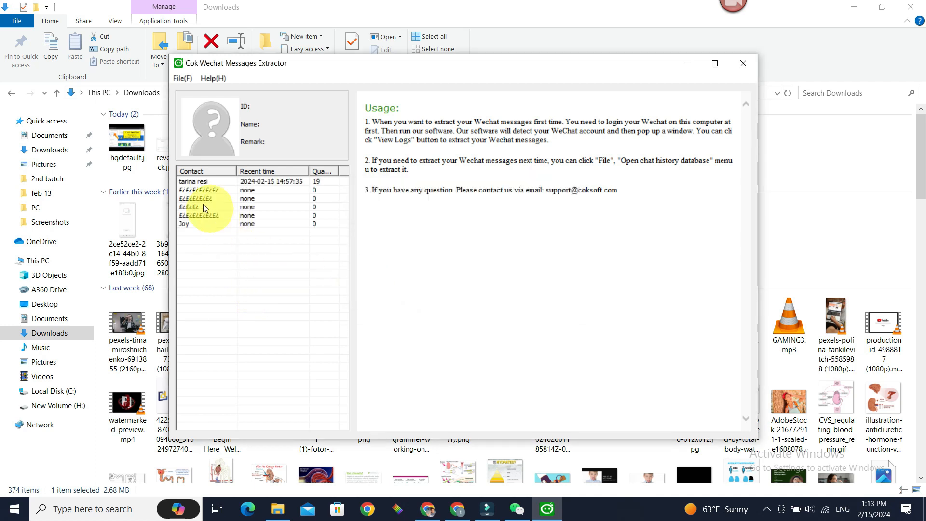
{"action": "mouse_move", "coordinate": [216, 278]}
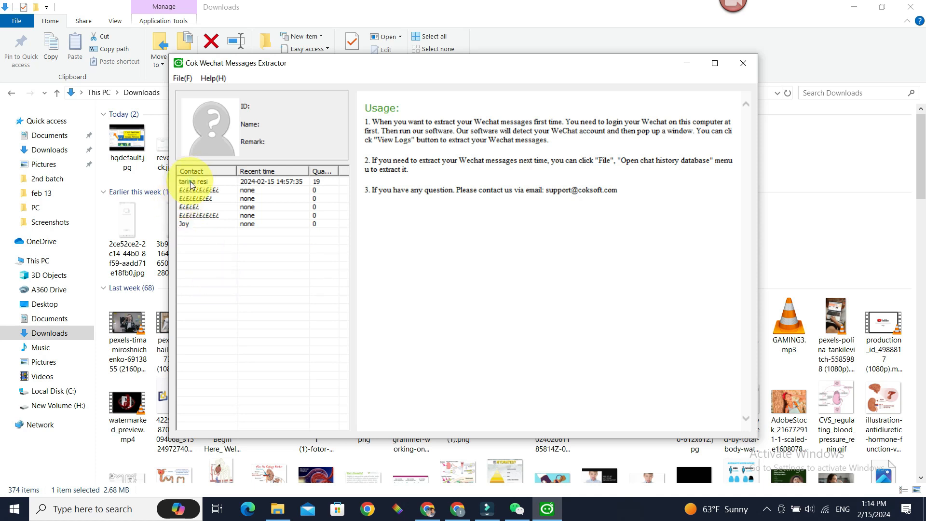
{"action": "left_click", "coordinate": [193, 182]}
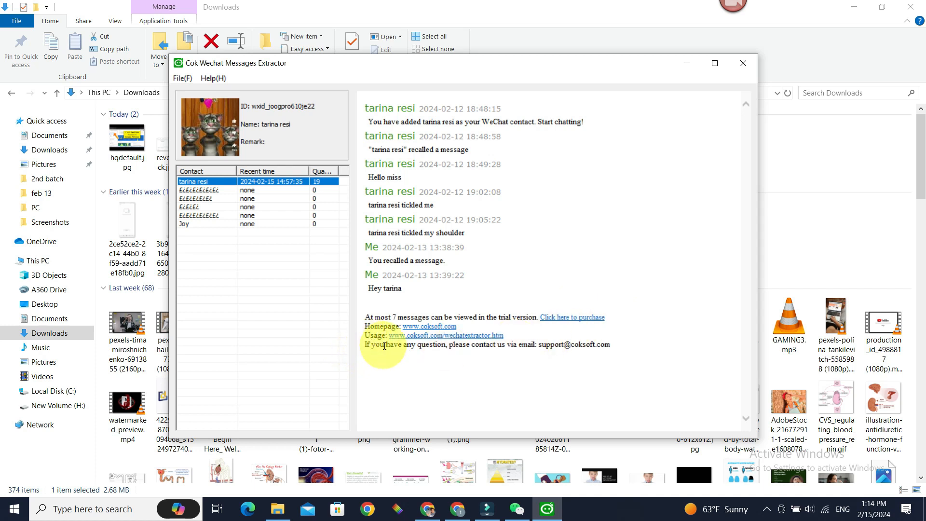
{"action": "mouse_move", "coordinate": [464, 367]}
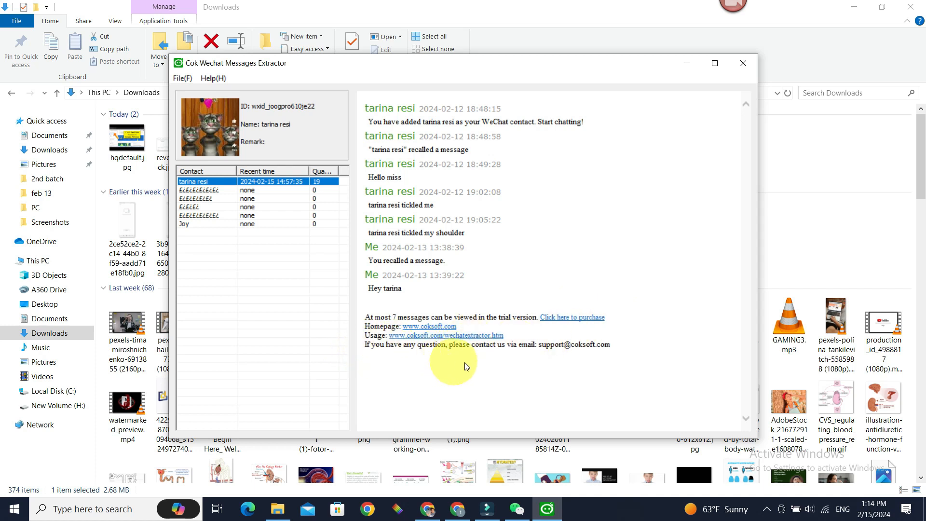
{"action": "mouse_move", "coordinate": [369, 53]}
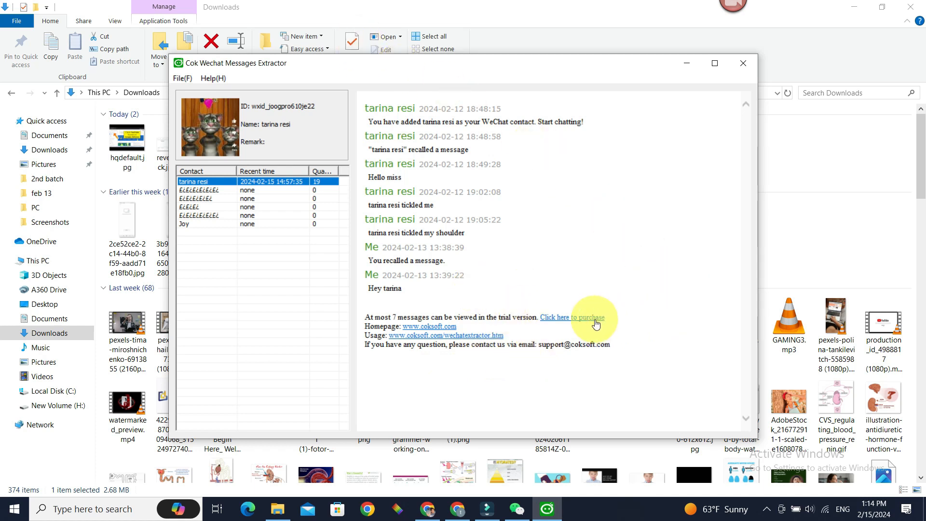
{"action": "mouse_move", "coordinate": [560, 274]}
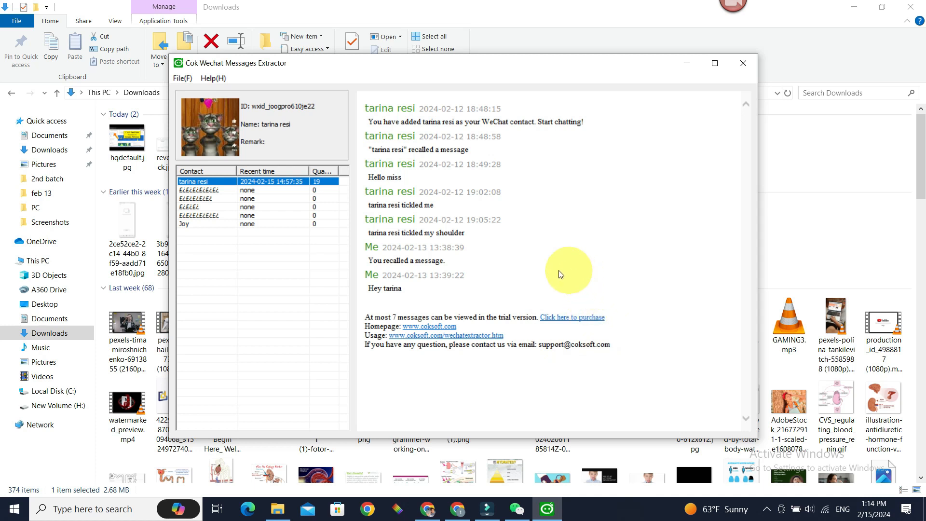
{"action": "mouse_move", "coordinate": [429, 150]}
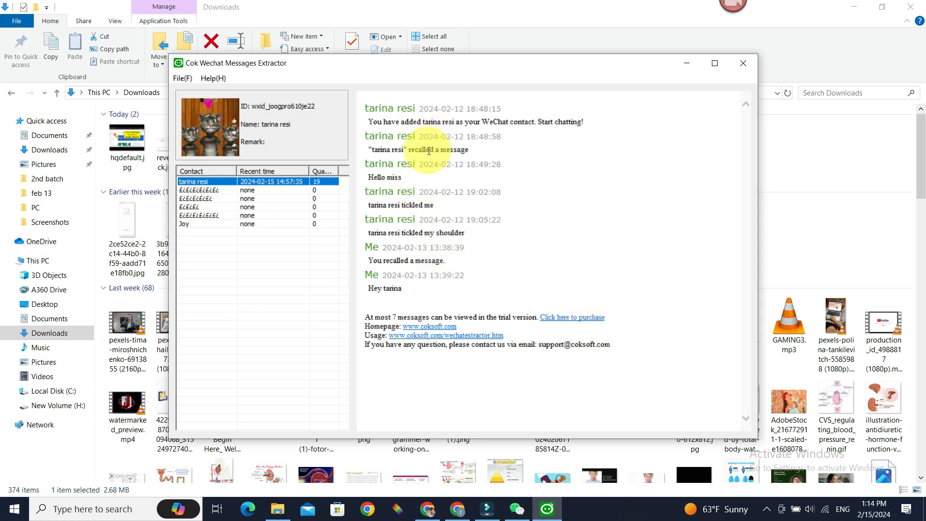
{"action": "mouse_move", "coordinate": [456, 256]}
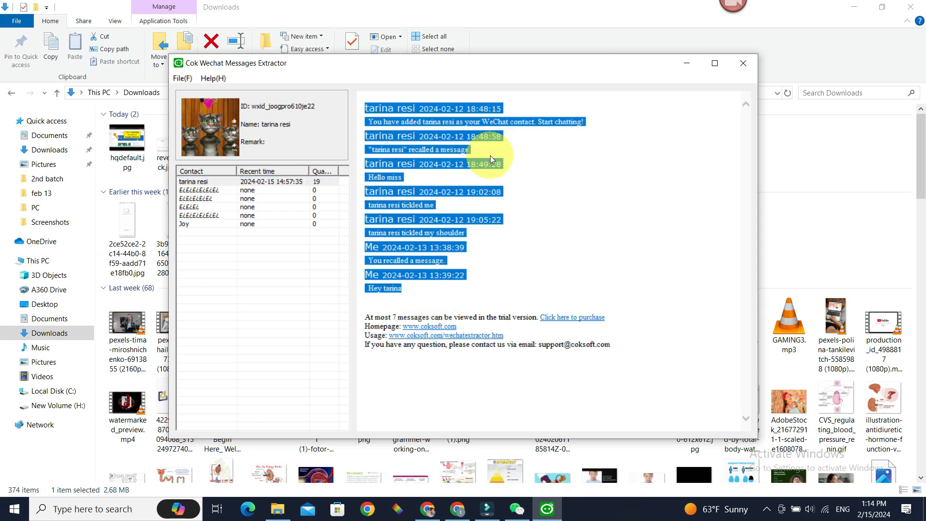
{"action": "mouse_move", "coordinate": [279, 510]}
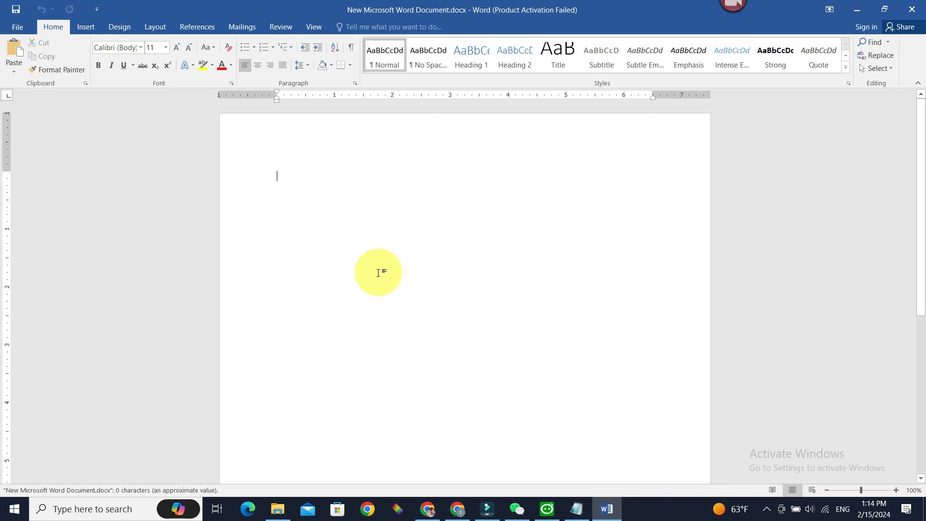
Step: Paste the copied chat history into the blank Word document
{"action": "key", "text": "ctrl+v"}
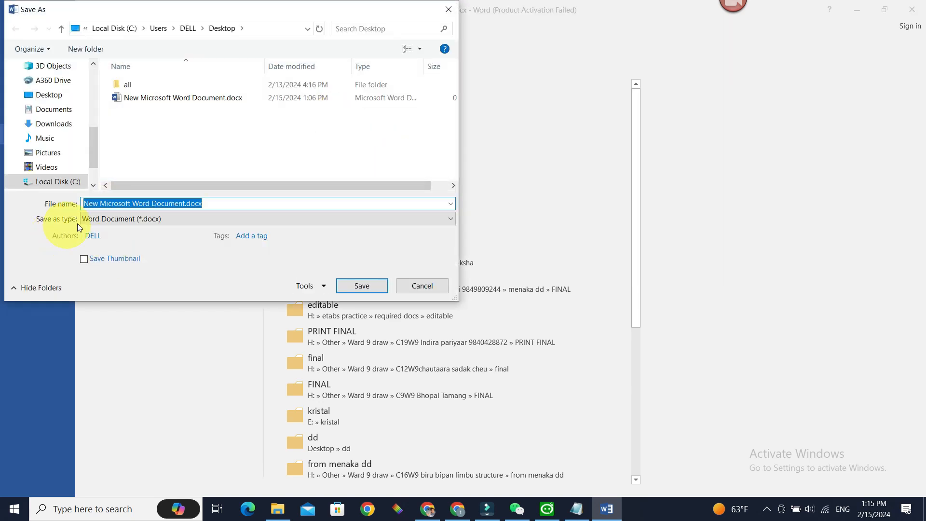
Step: Choose PDF (*.pdf) as the save format for the document on the Desktop
{"action": "left_click", "coordinate": [267, 219]}
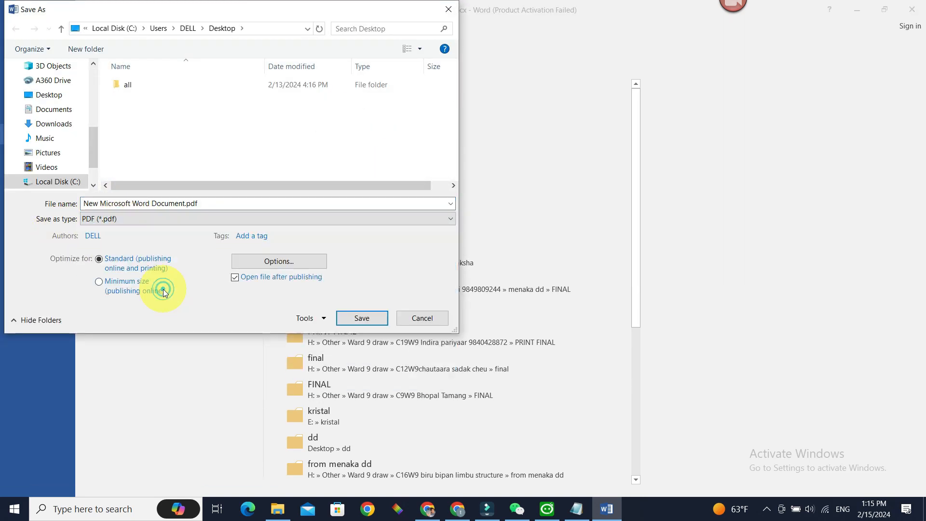
{"action": "mouse_move", "coordinate": [361, 318]}
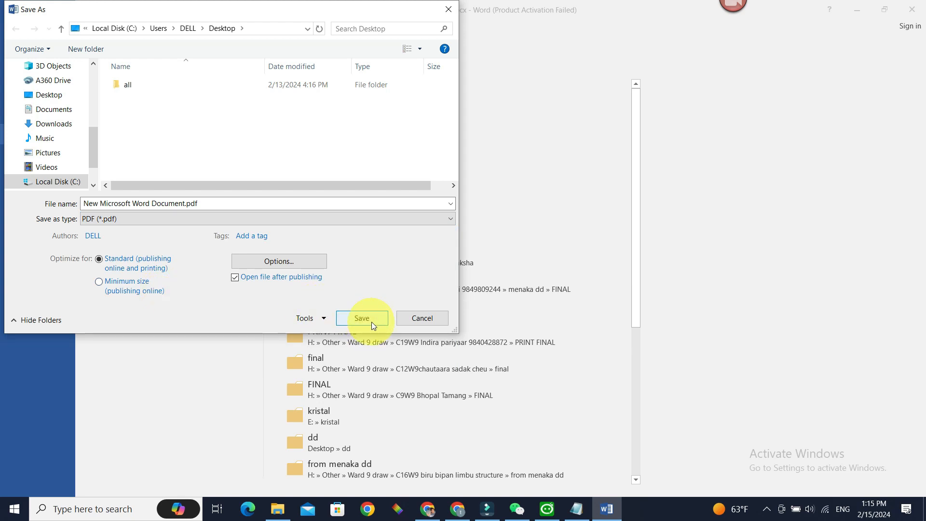